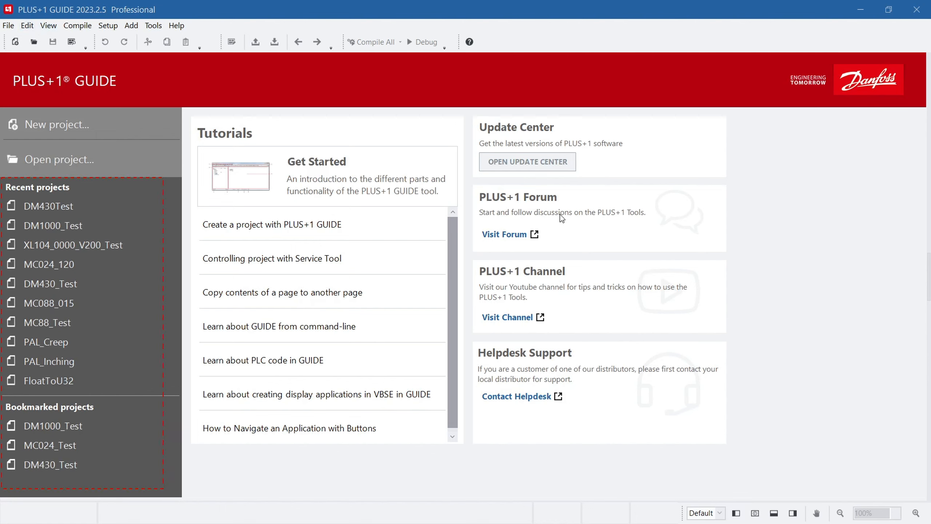
{"action": "mouse_move", "coordinate": [905, 398]}
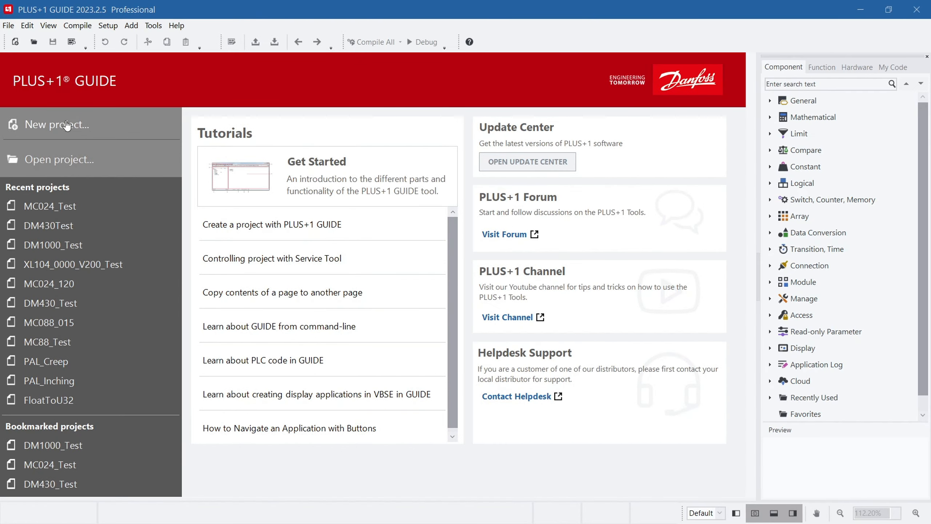
Name the new project DemoProj_MC and choose its destination folder in the New Project setup
{"action": "left_click", "coordinate": [57, 124]}
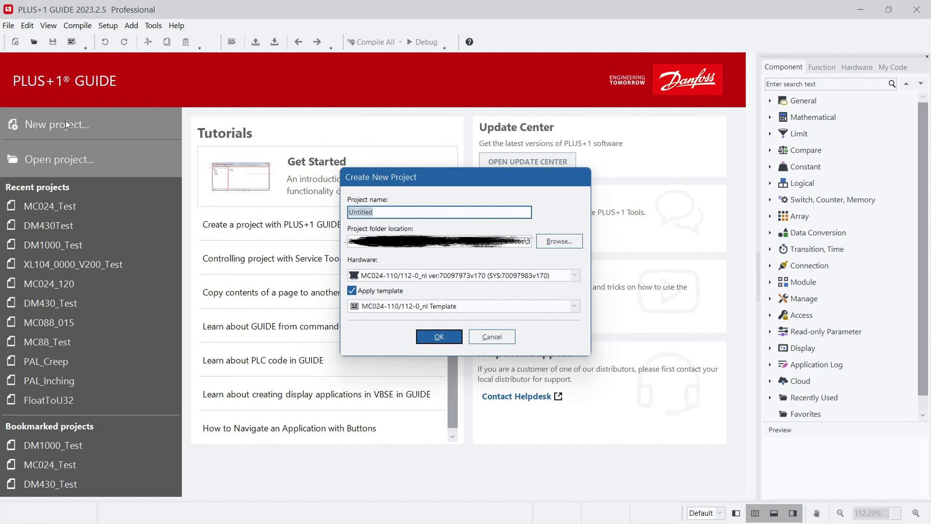
{"action": "left_click", "coordinate": [491, 336]}
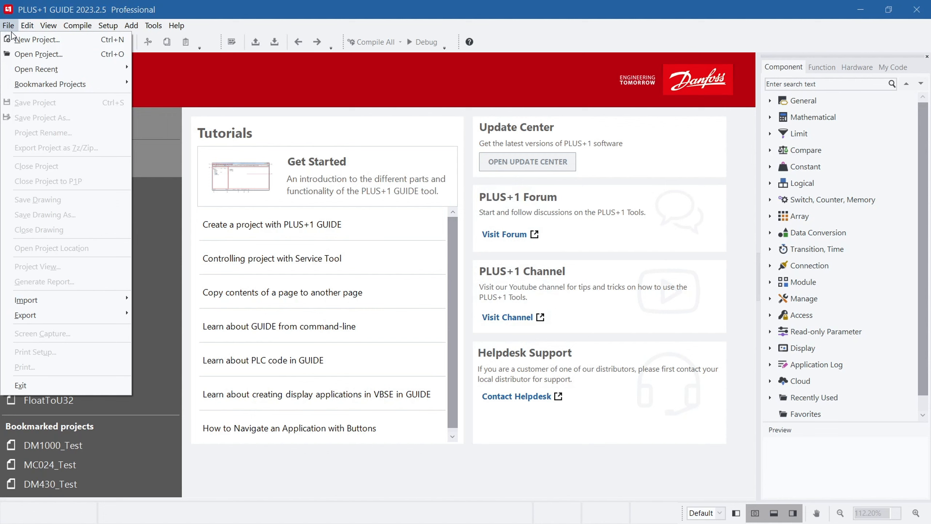
{"action": "left_click", "coordinate": [35, 39]}
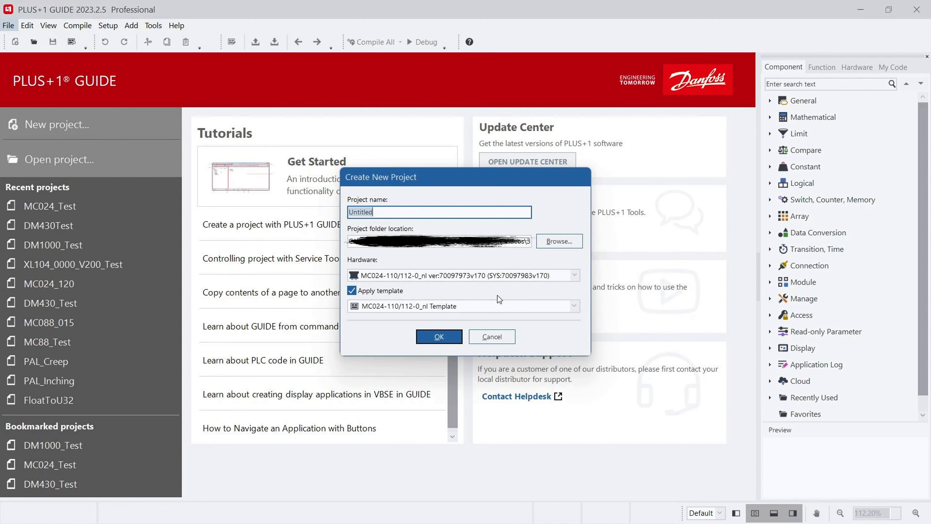
{"action": "type", "text": "D"}
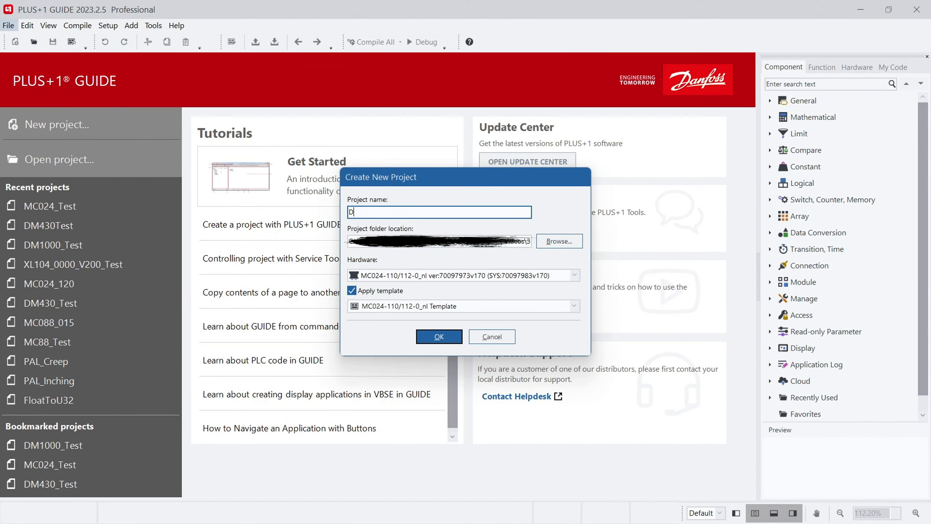
{"action": "type", "text": "emoProj_MC"}
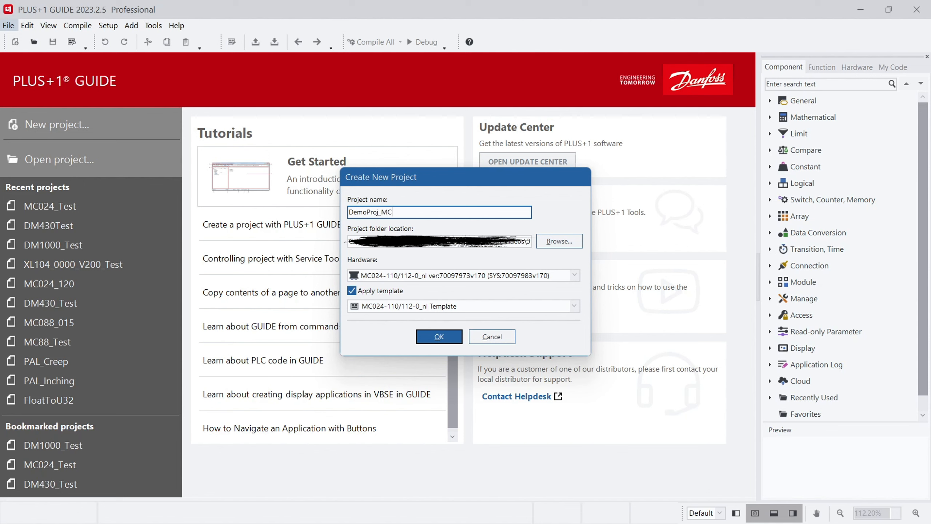
{"action": "left_click", "coordinate": [557, 242]}
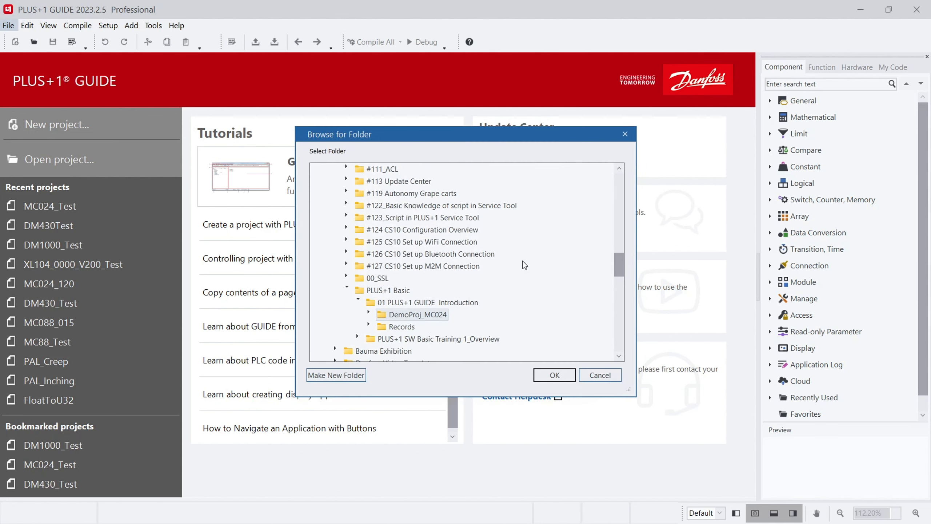
{"action": "left_click", "coordinate": [553, 375]}
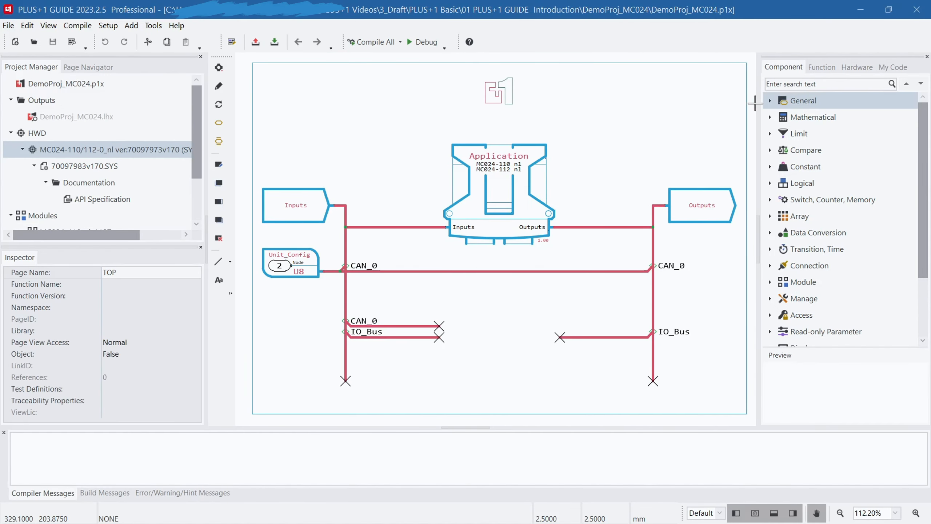
Locate MC024-110/112-0_nl in the hardware library and view its data sheet PDF
{"action": "left_click", "coordinate": [857, 66]}
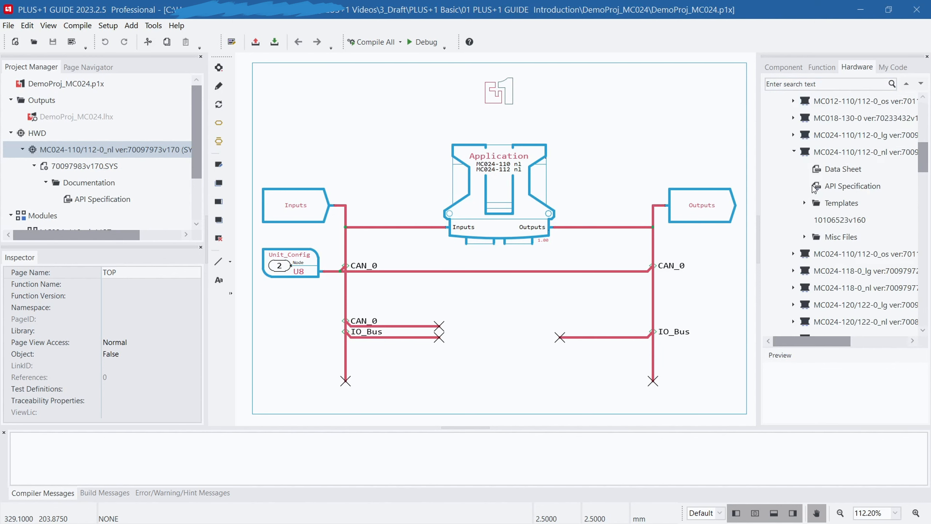
{"action": "left_click", "coordinate": [864, 152]}
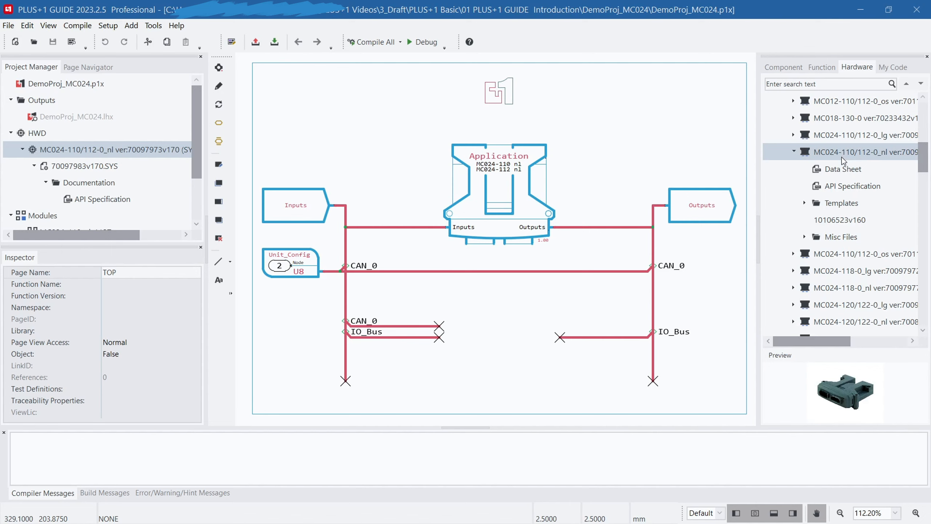
{"action": "left_click", "coordinate": [843, 169]}
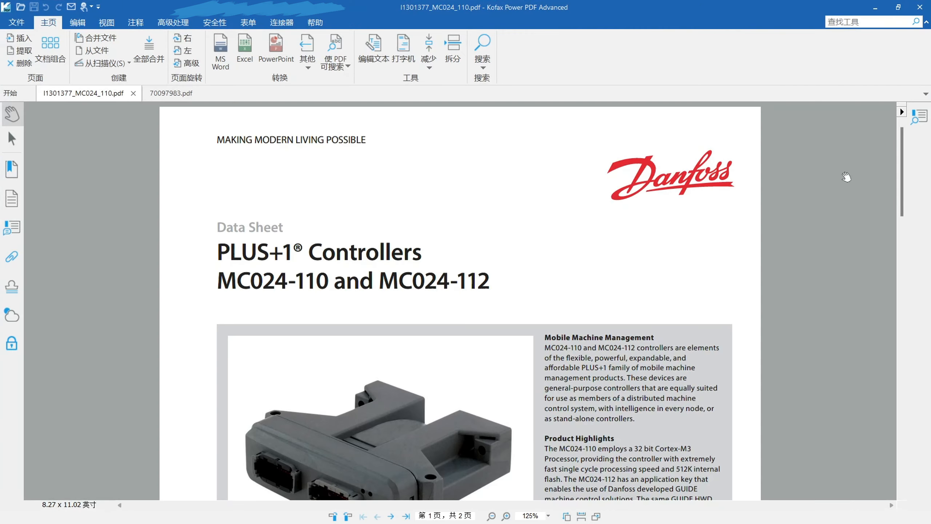
View the controller's API specification document enlarged for reading in Power PDF
{"action": "scroll", "scroll_direction": "down", "scroll_amount": 3}
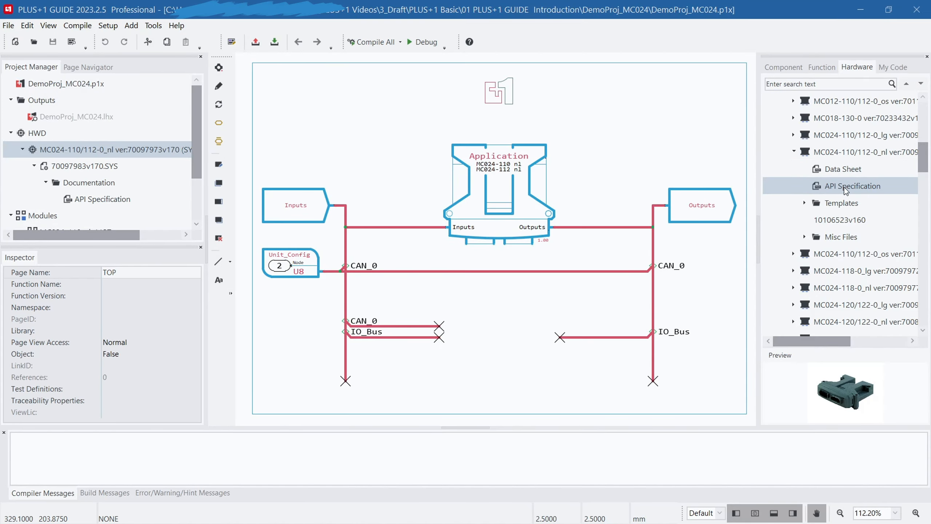
{"action": "double_click", "coordinate": [850, 186]}
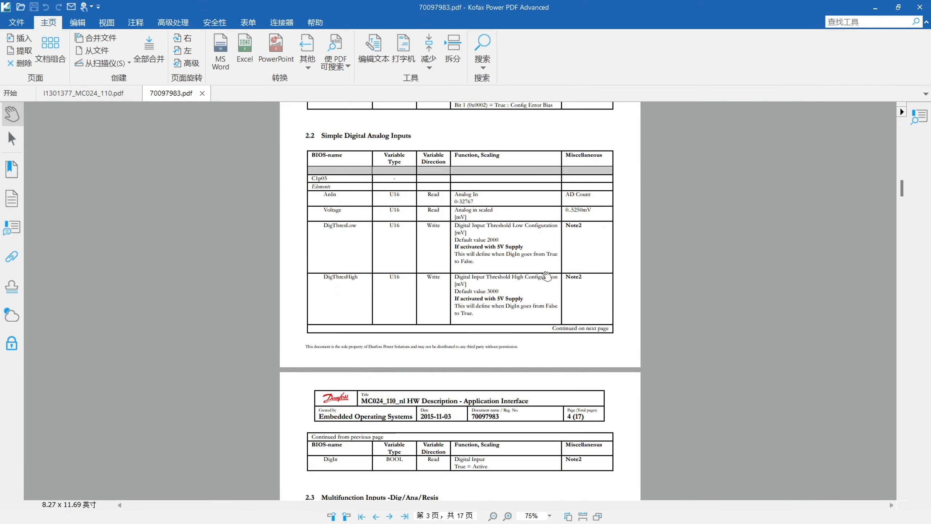
{"action": "left_click", "coordinate": [506, 515]}
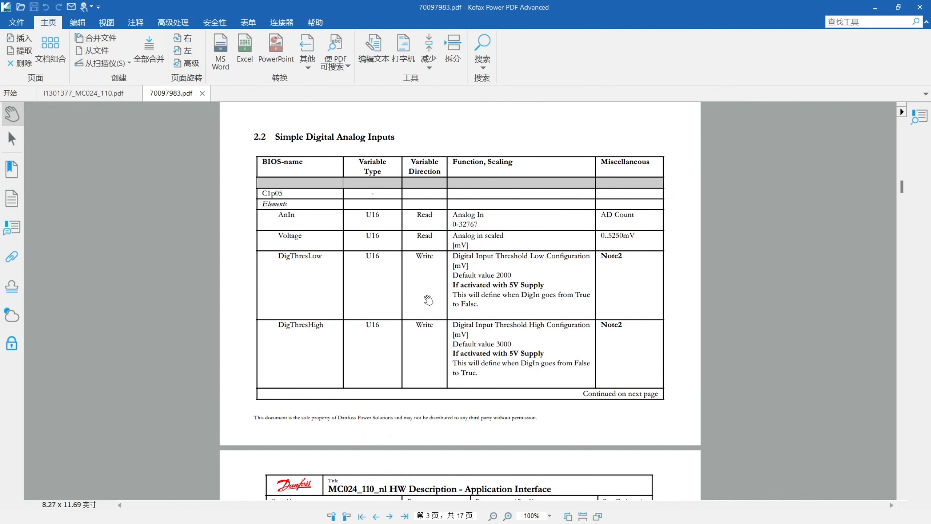
{"action": "mouse_move", "coordinate": [873, 8]}
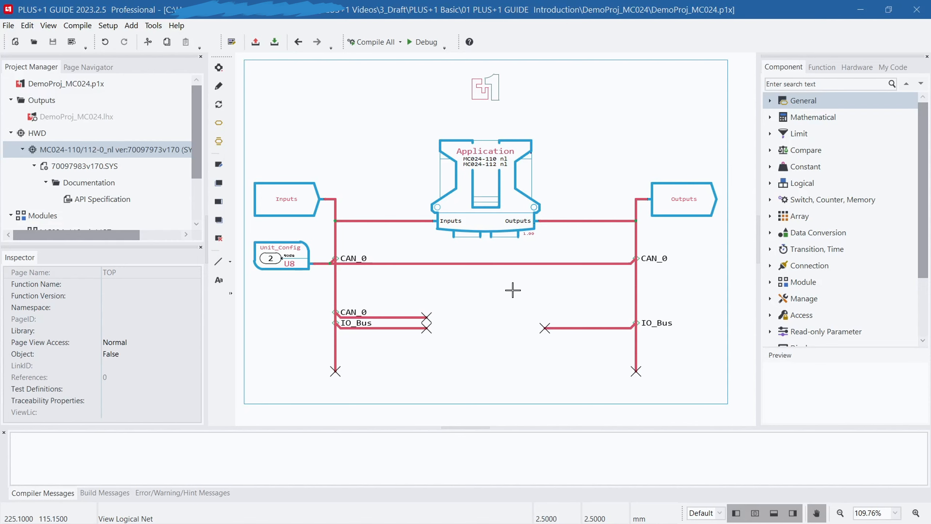
{"action": "mouse_move", "coordinate": [491, 234]}
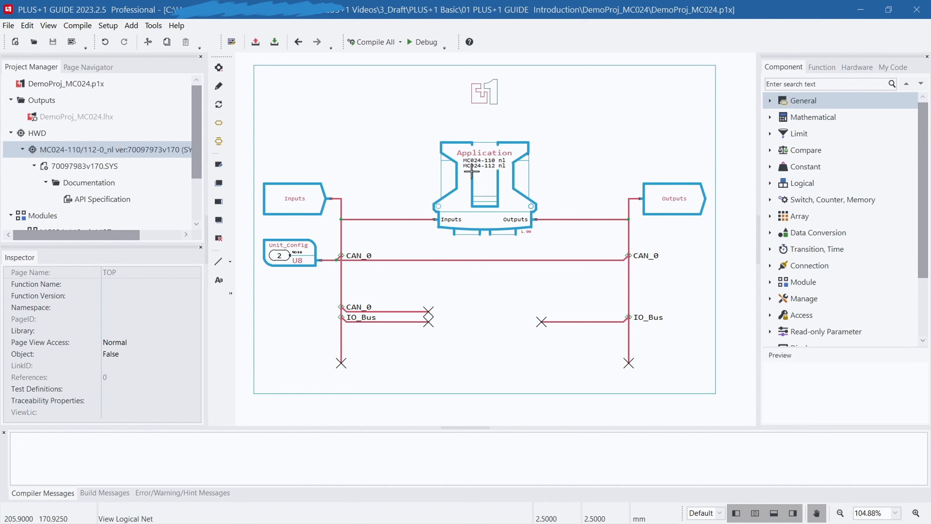
{"action": "mouse_move", "coordinate": [816, 513]}
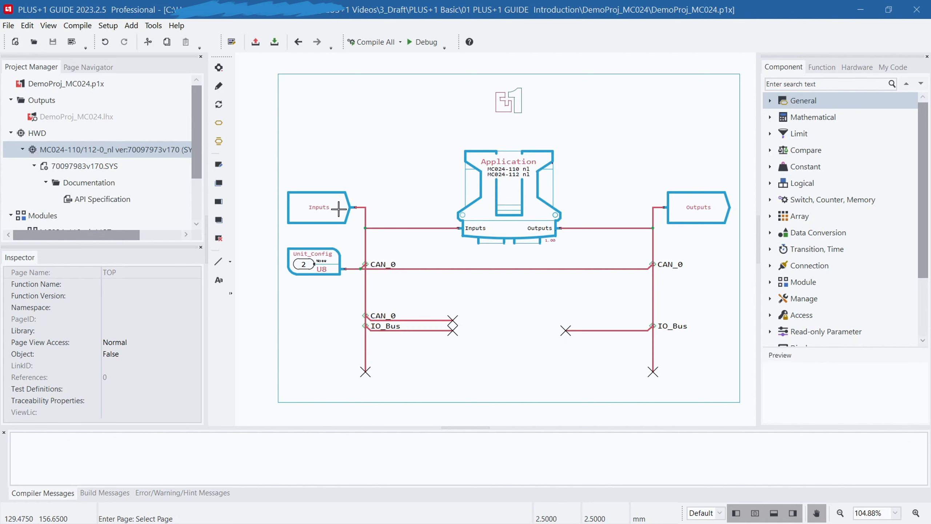
Enter the Inputs block's page and trace the DigIn net across pages with View Logical Net
{"action": "double_click", "coordinate": [319, 207]}
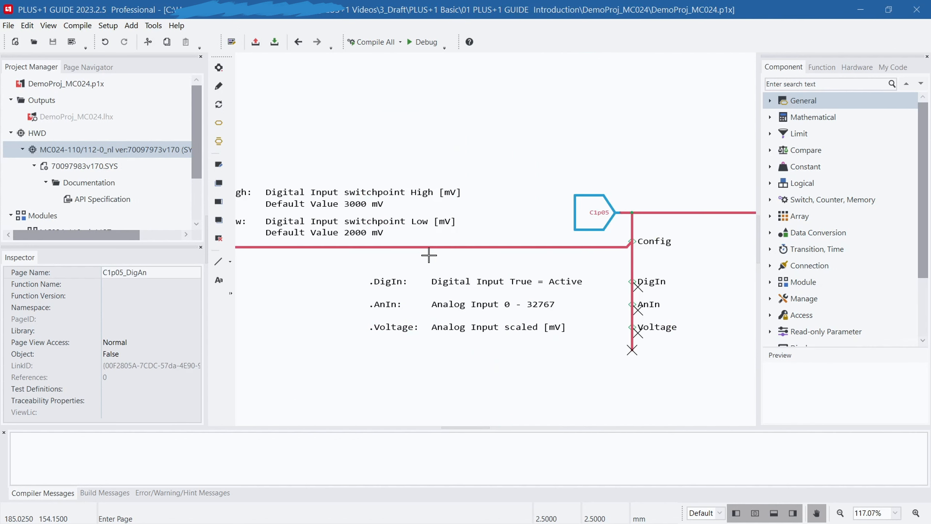
{"action": "key", "text": "v"}
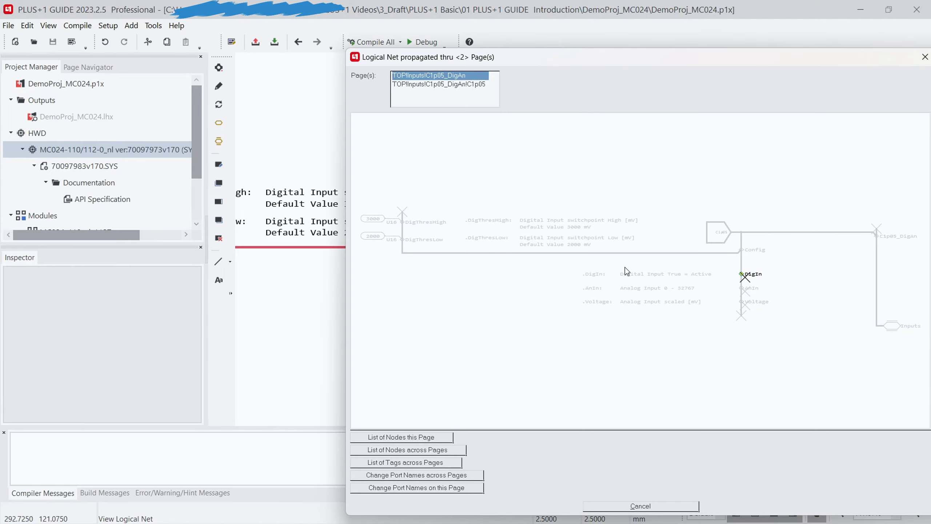
View the DigIn net on the C1p05 page, then the MC024_110_nl_112T.scs module details
{"action": "left_click", "coordinate": [439, 83]}
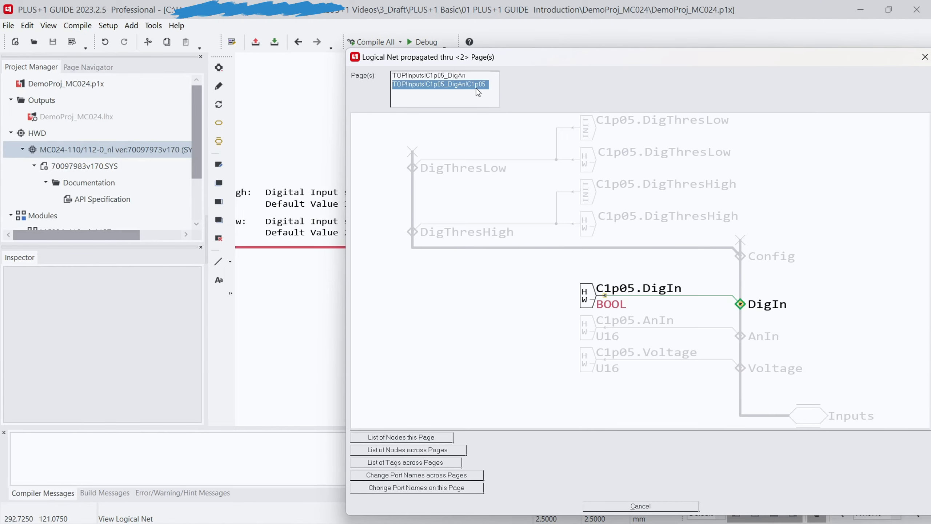
{"action": "left_click", "coordinate": [640, 505]}
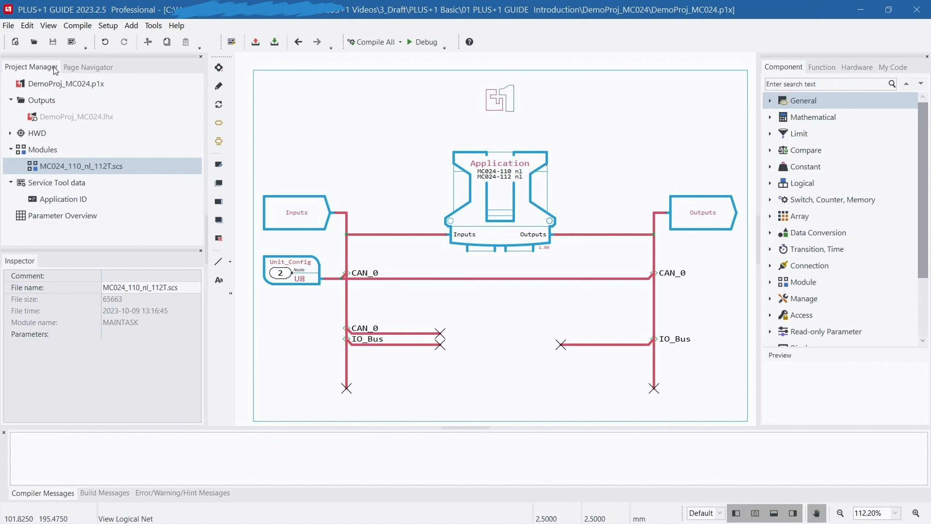
Inspect the project file, compiled output and module file properties in Project Manager
{"action": "left_click", "coordinate": [65, 83]}
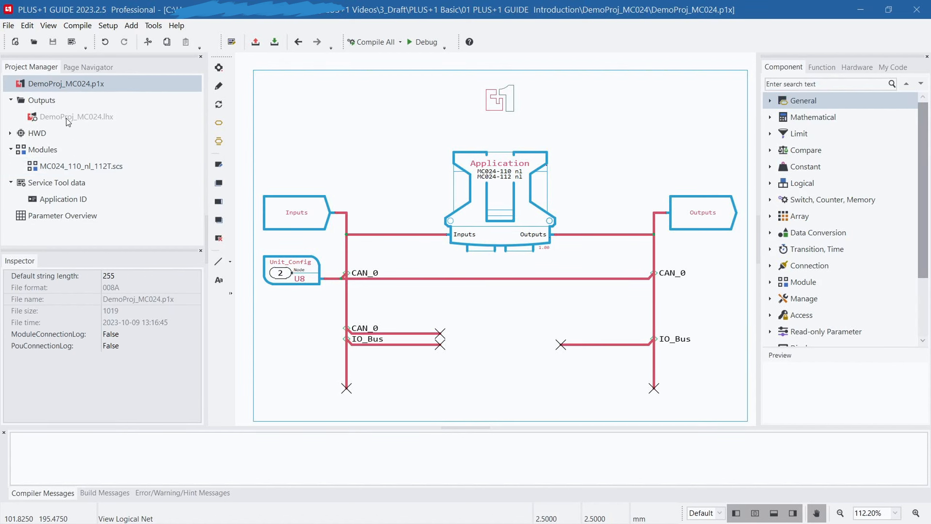
{"action": "left_click", "coordinate": [78, 116]}
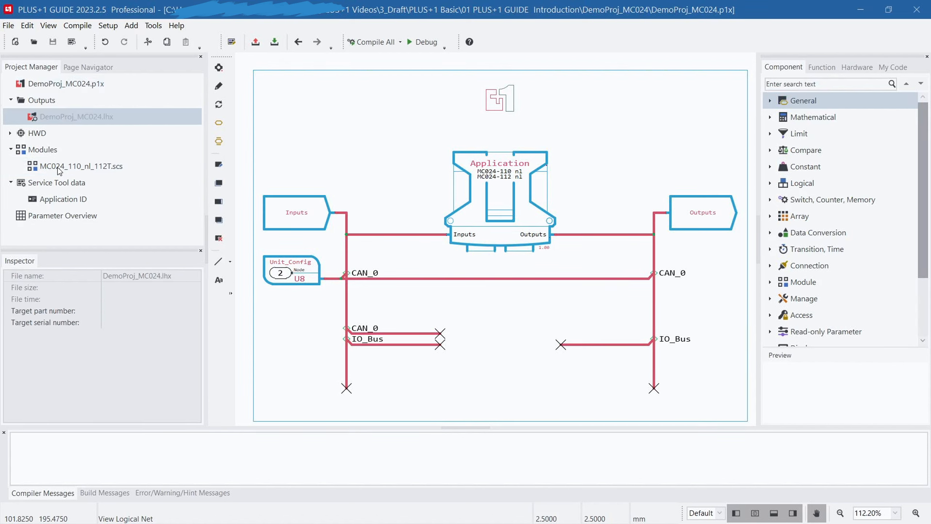
{"action": "left_click", "coordinate": [81, 166]}
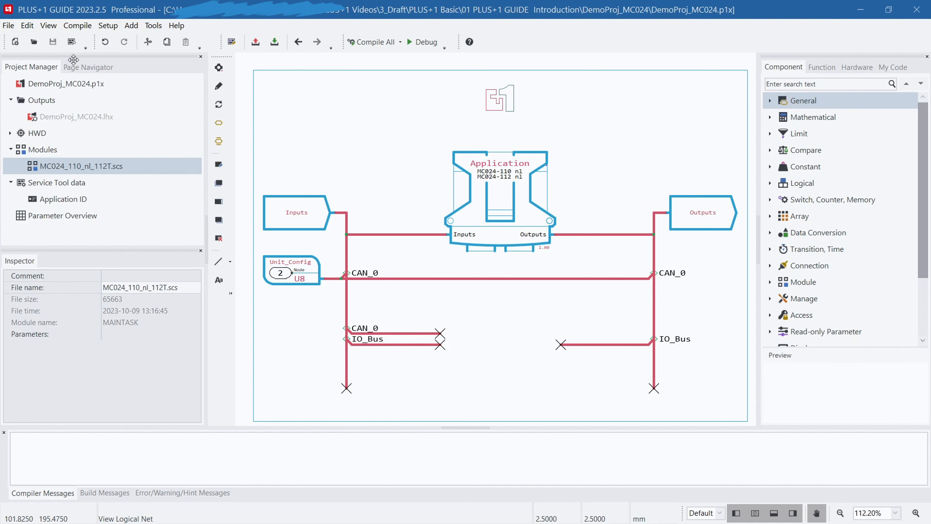
Browse the page hierarchy in Page Navigator and view the C1p05 input page
{"action": "left_click", "coordinate": [88, 67]}
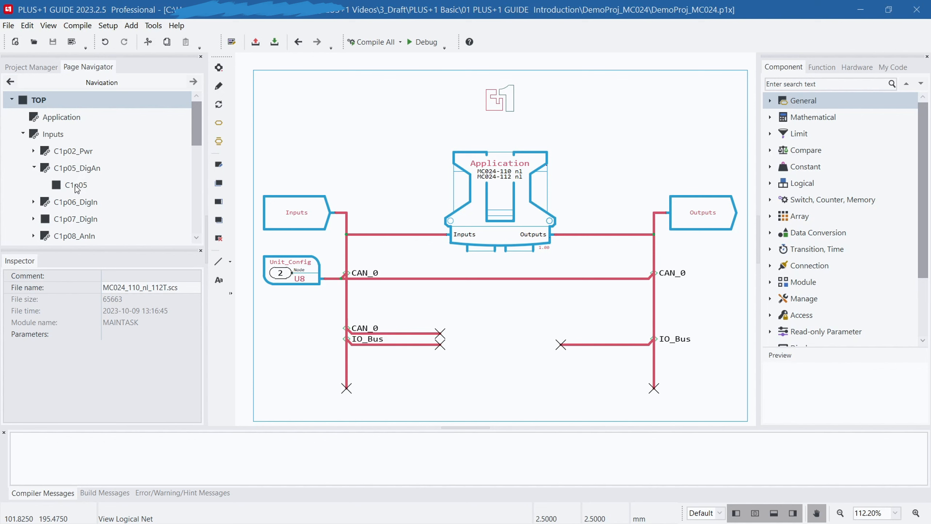
{"action": "double_click", "coordinate": [75, 185]}
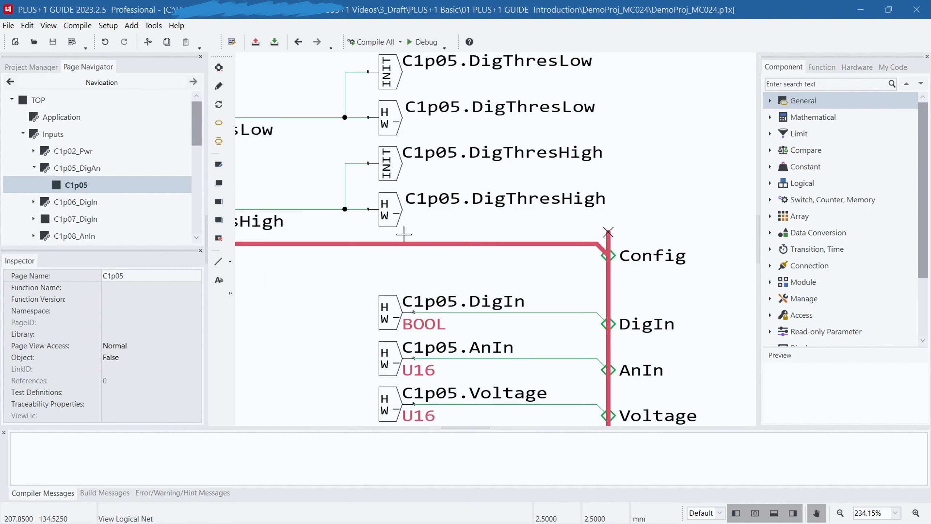
{"action": "scroll", "scroll_direction": "down", "scroll_amount": 3}
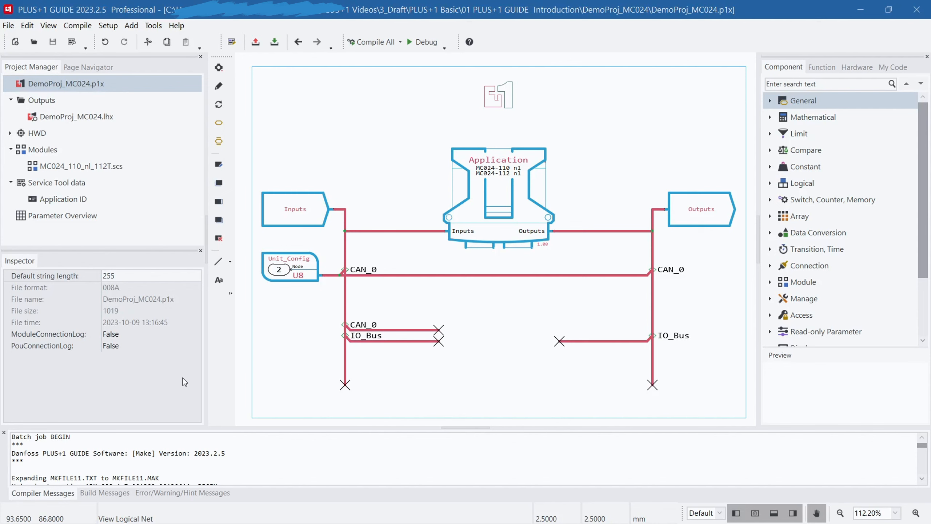
Read the DemoProj_MC024.lhx compile time and memory usage, then the module and compiler messages
{"action": "left_click", "coordinate": [79, 116]}
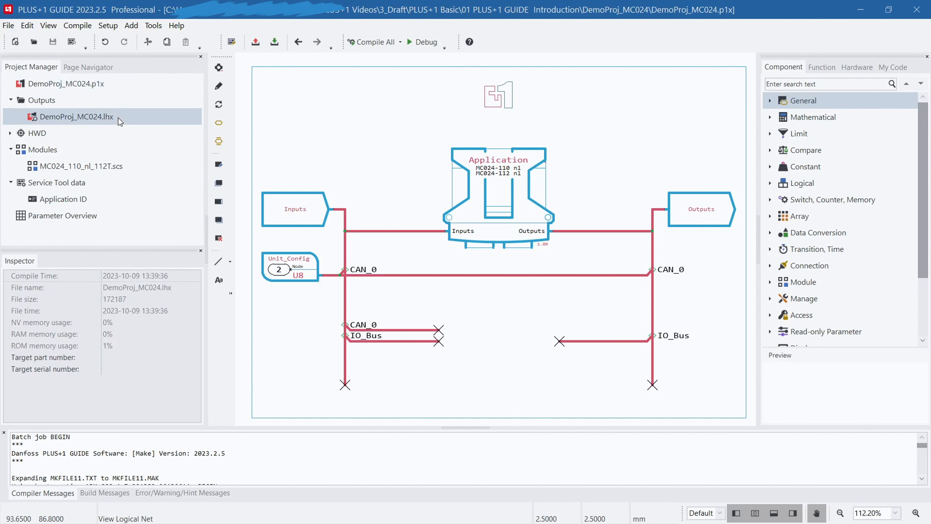
{"action": "mouse_move", "coordinate": [101, 171]}
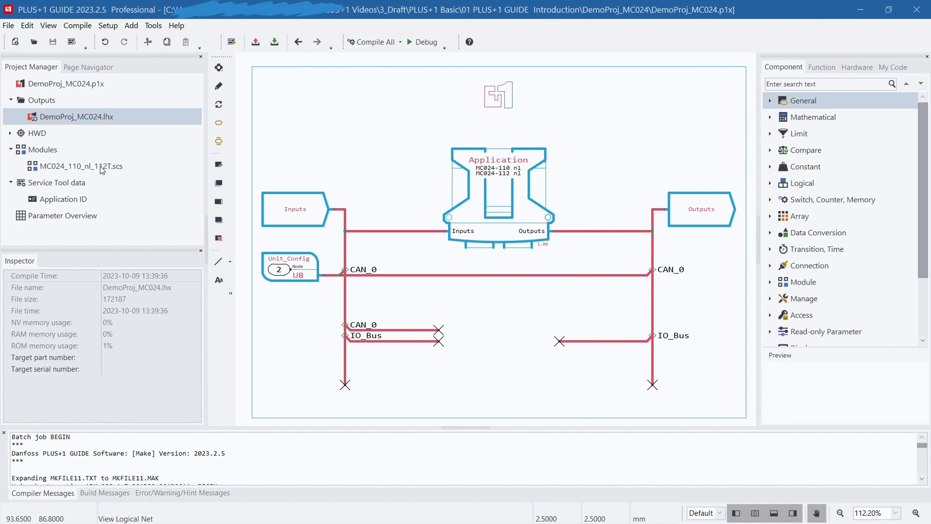
{"action": "left_click", "coordinate": [82, 166]}
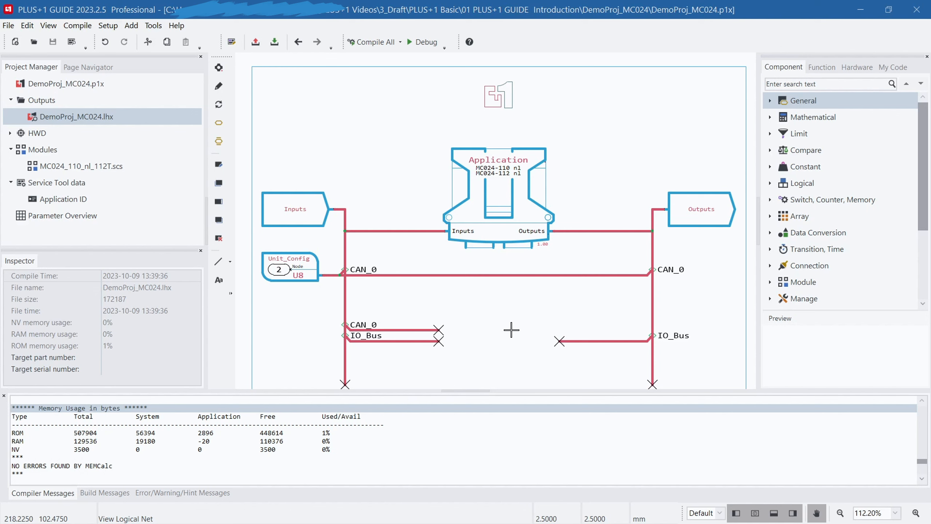
{"action": "left_click", "coordinate": [183, 493]}
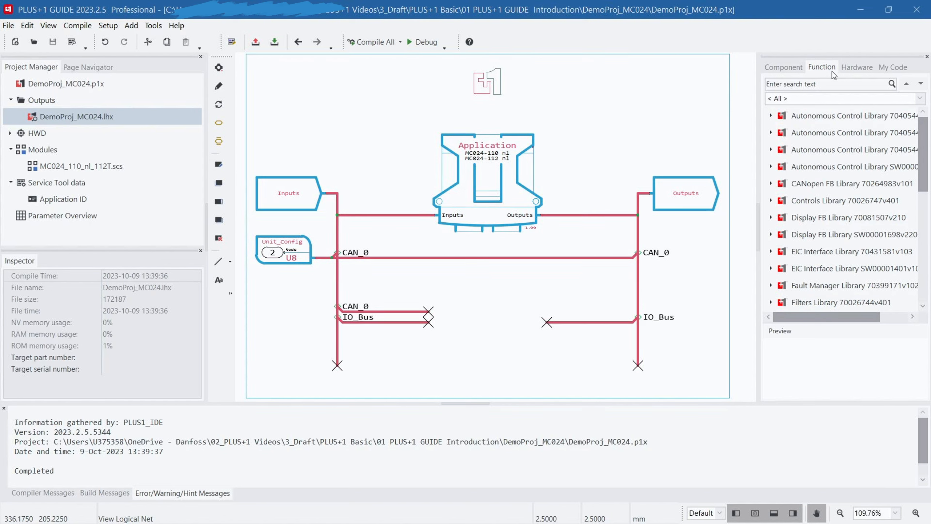
Browse the Function block libraries, the Hardware catalogue and the My Code collections
{"action": "left_click", "coordinate": [856, 66]}
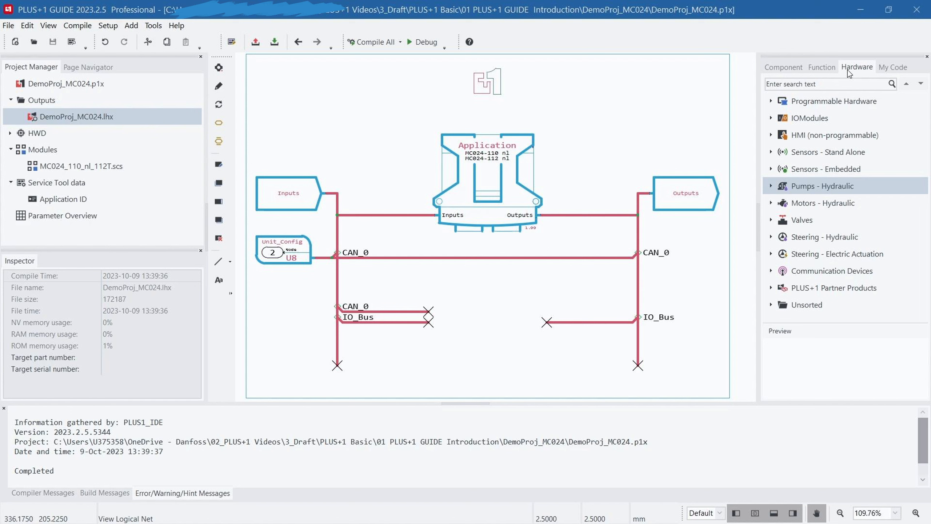
{"action": "left_click", "coordinate": [892, 67]}
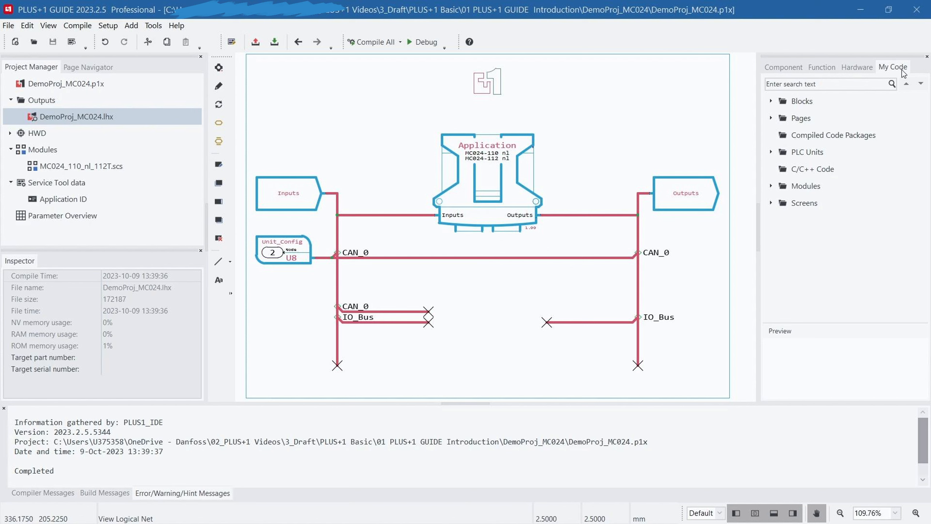
{"action": "left_click", "coordinate": [783, 67]}
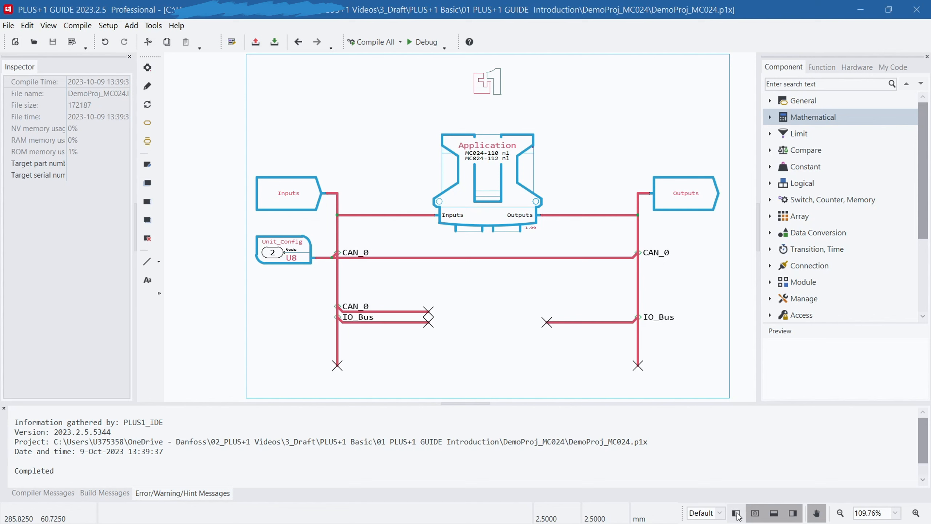
Restore the default panel layout and enter the Inputs page from the top page
{"action": "left_click", "coordinate": [736, 512]}
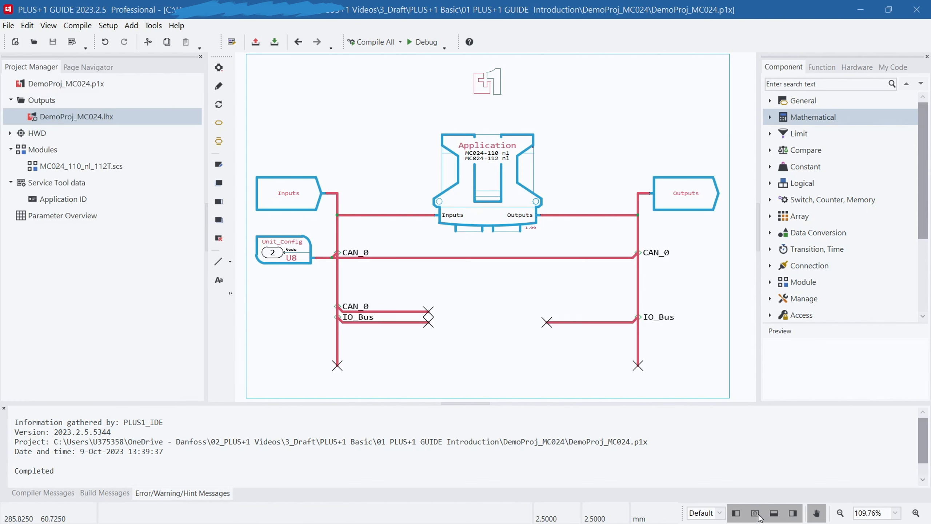
{"action": "left_click", "coordinate": [793, 514]}
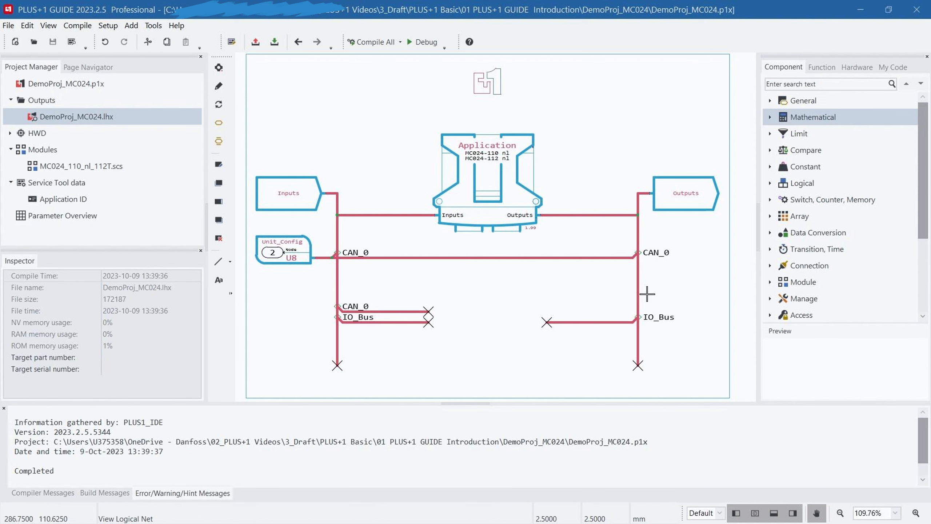
{"action": "left_click", "coordinate": [371, 42]}
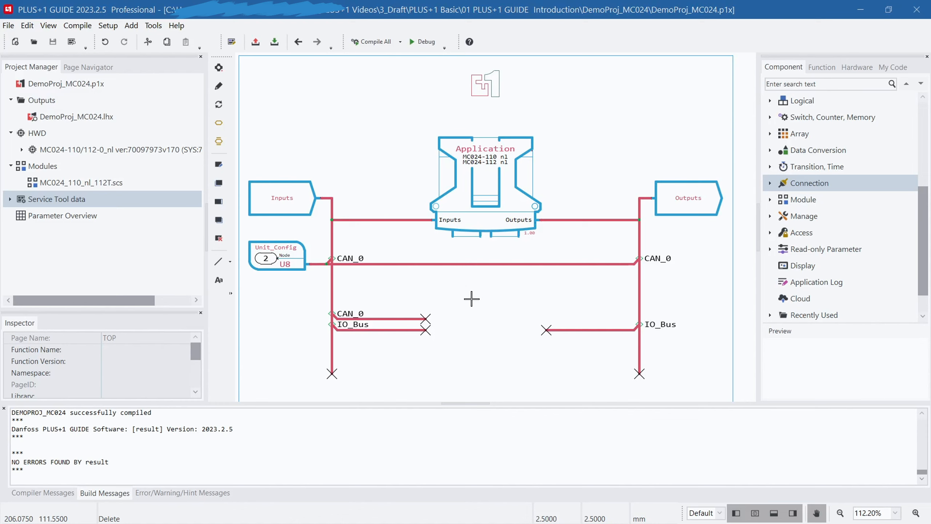
{"action": "mouse_move", "coordinate": [357, 248]}
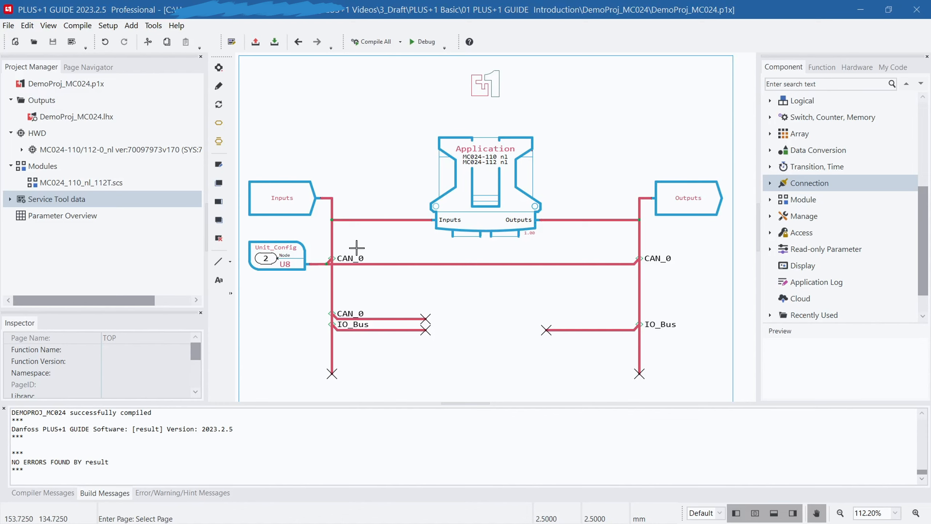
{"action": "mouse_move", "coordinate": [307, 208]}
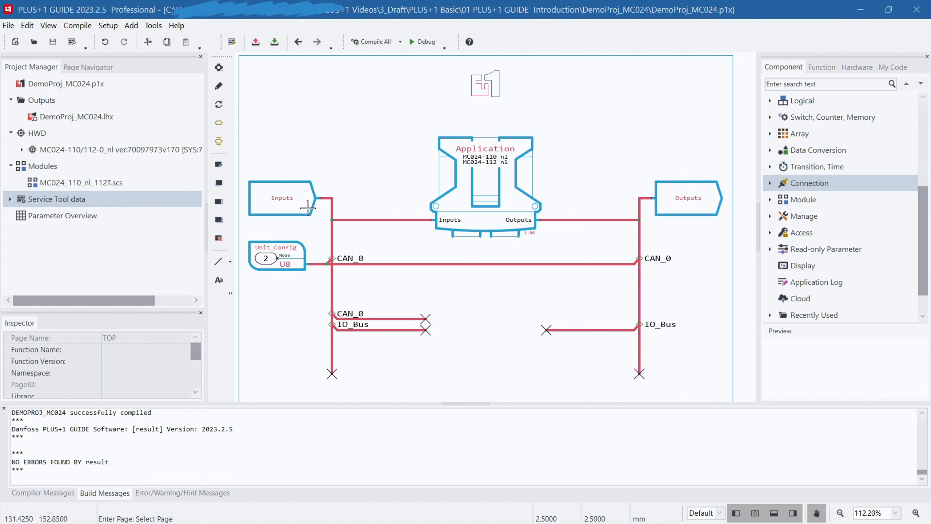
{"action": "double_click", "coordinate": [282, 198]}
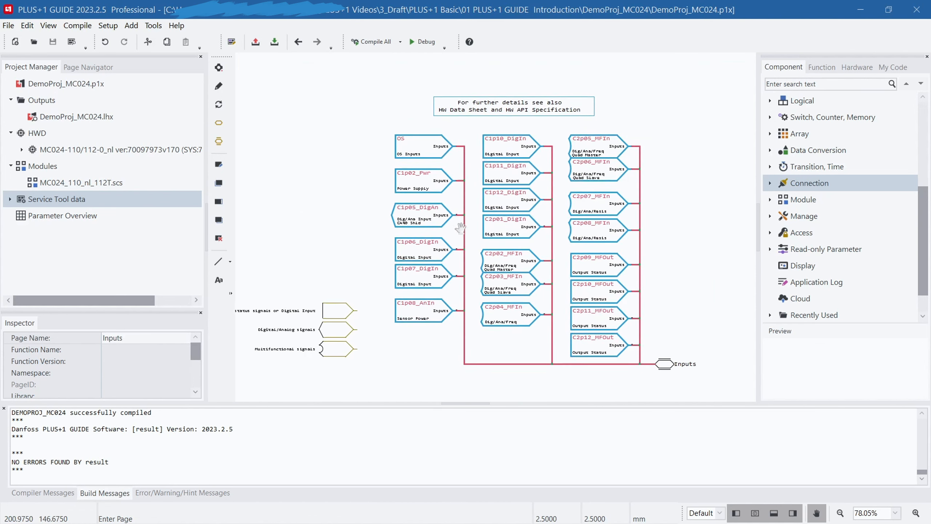